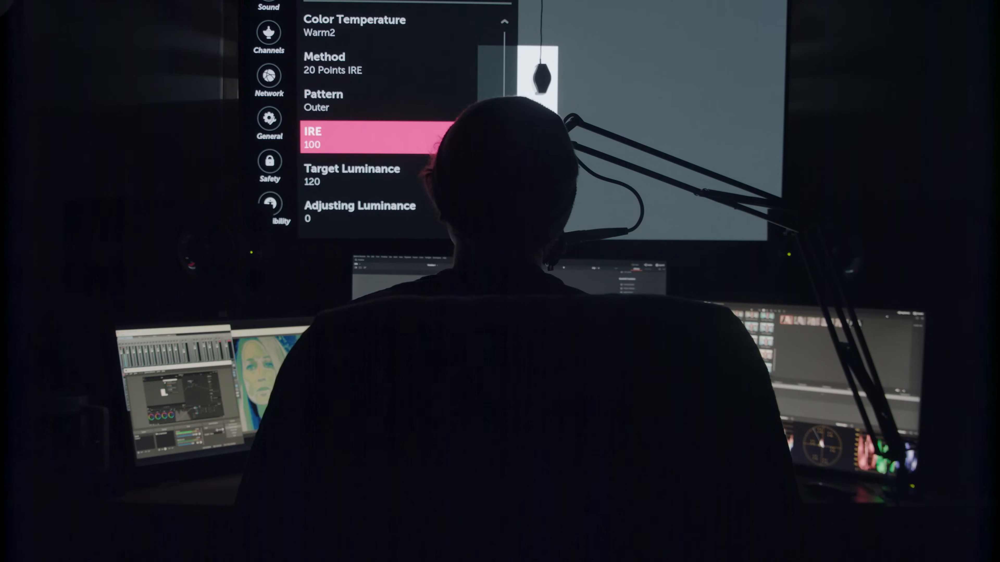
scroll(down, 3)
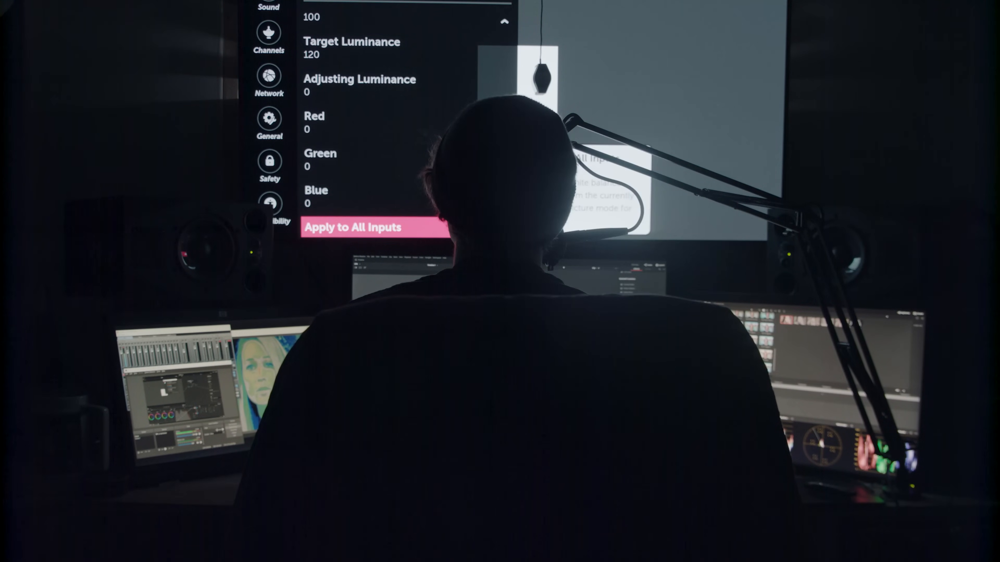